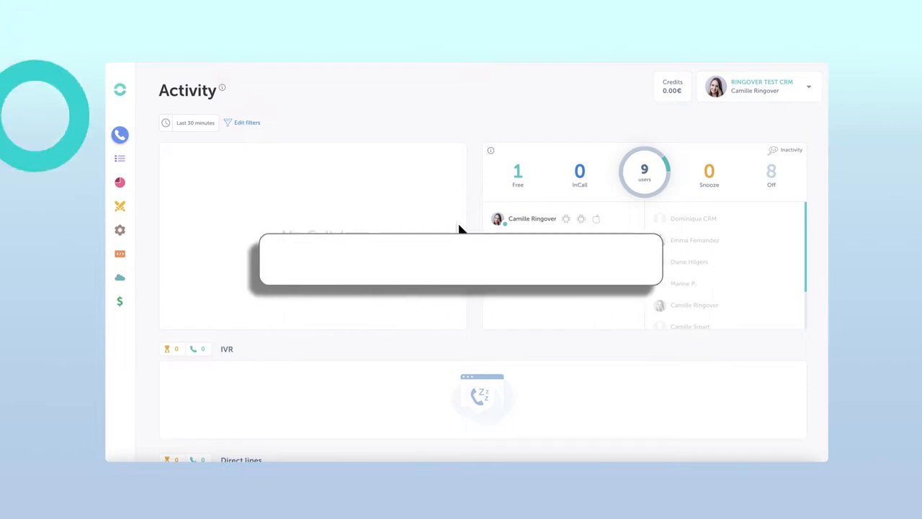
Step: Load dashboard.ringover and go to the Numbers page under Configuration
type("dashboard.ringove")
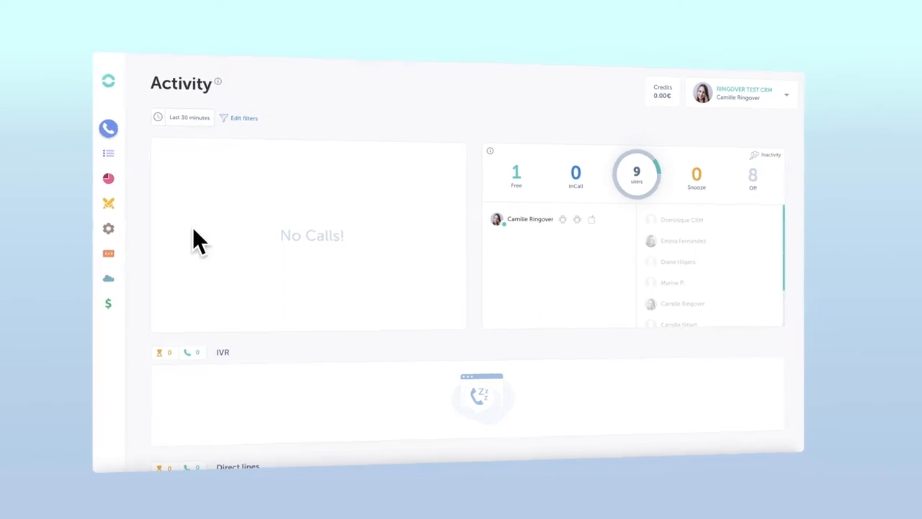
left_click(108, 228)
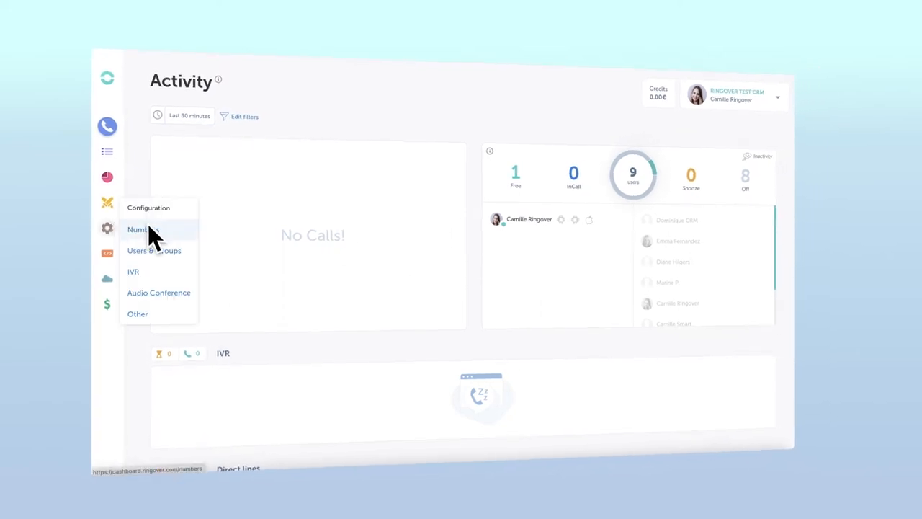
left_click(142, 229)
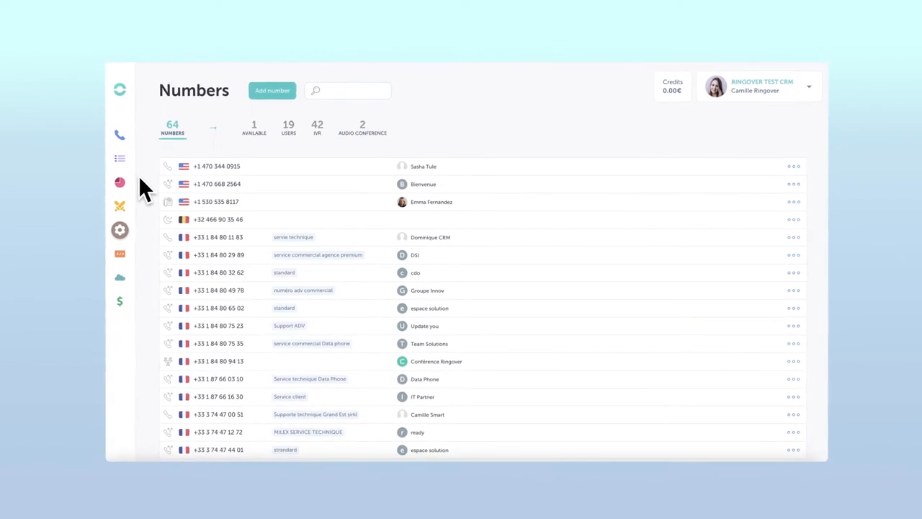
Step: Begin adding a number with country United States and type Geographic
left_click(279, 95)
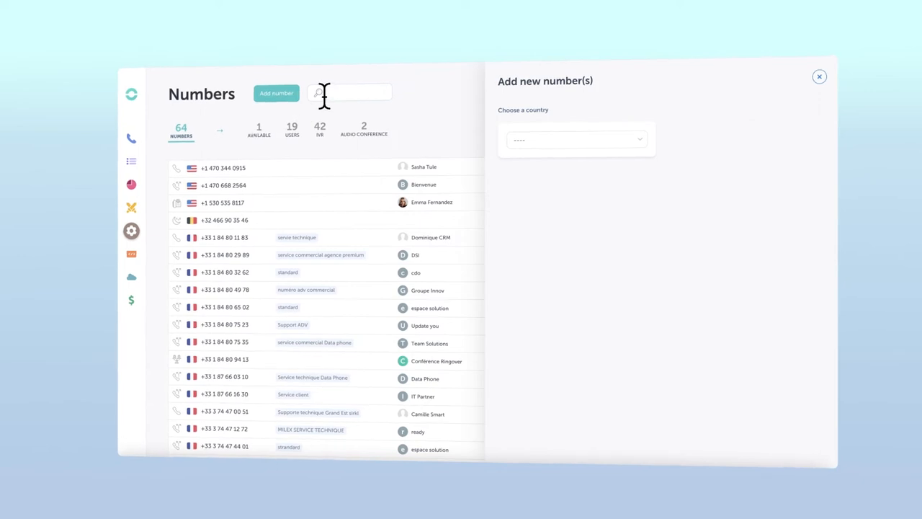
left_click(577, 138)
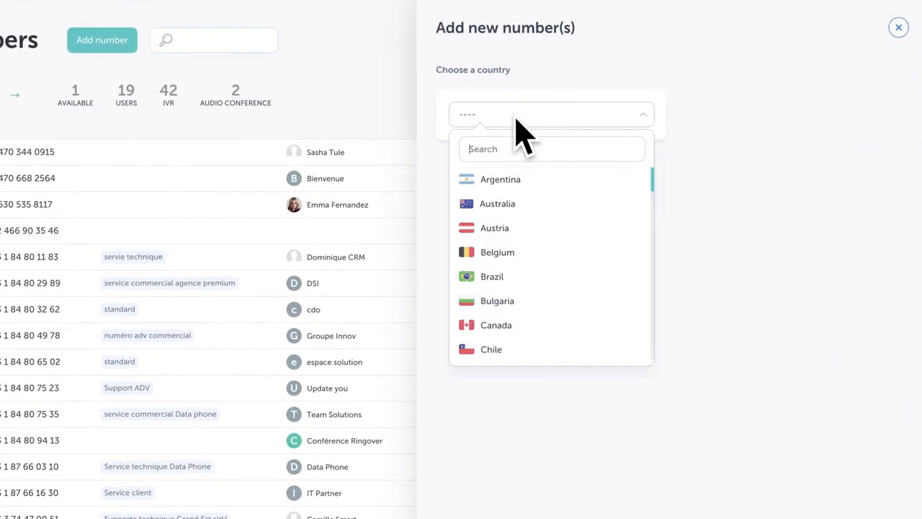
scroll("down", 3)
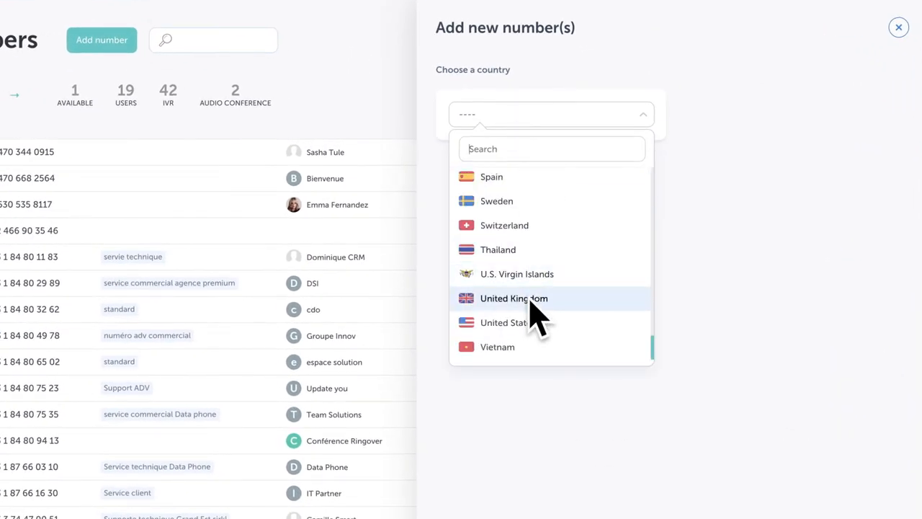
left_click(501, 321)
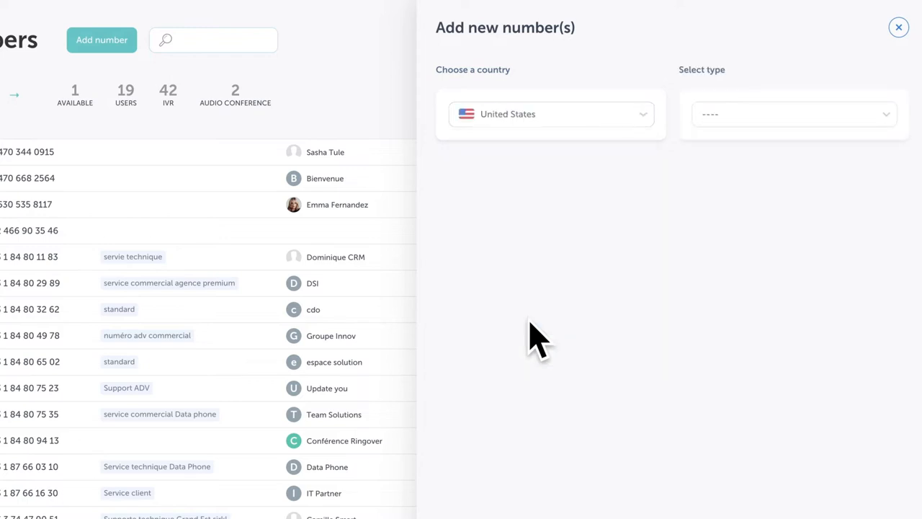
mouse_move(843, 133)
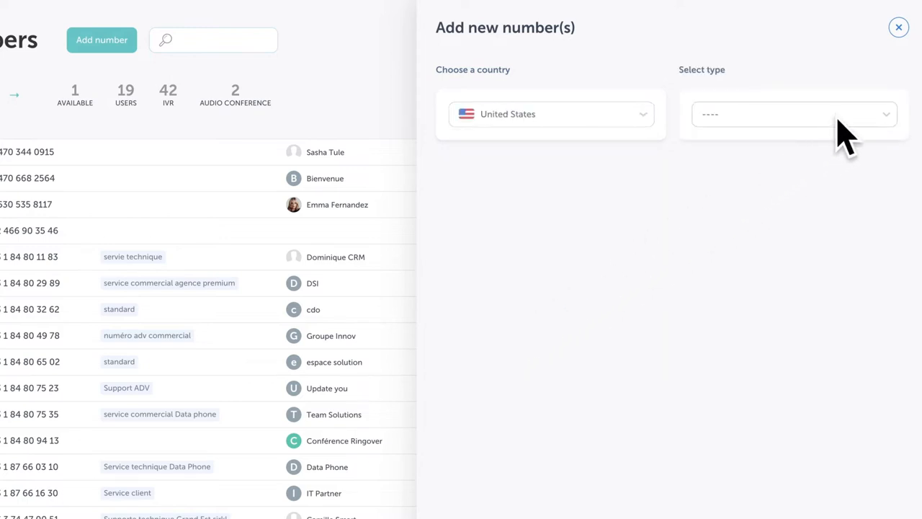
left_click(792, 114)
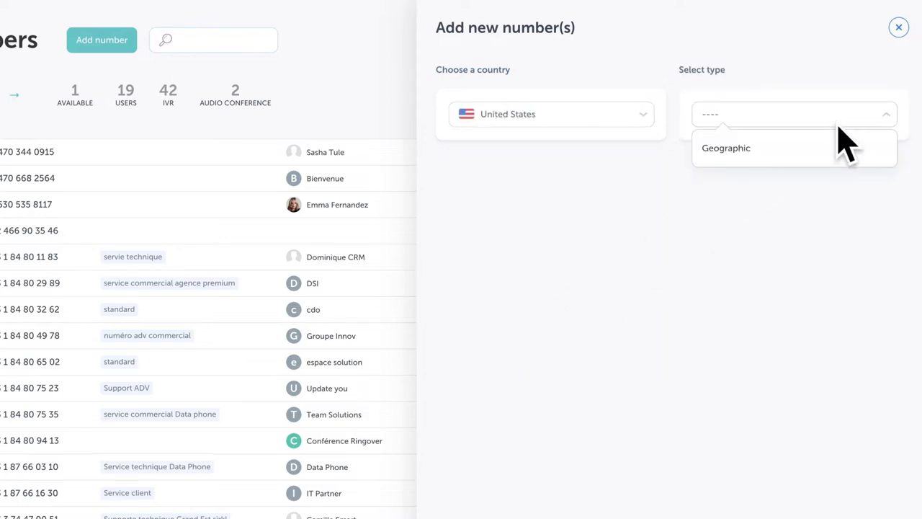
left_click(726, 148)
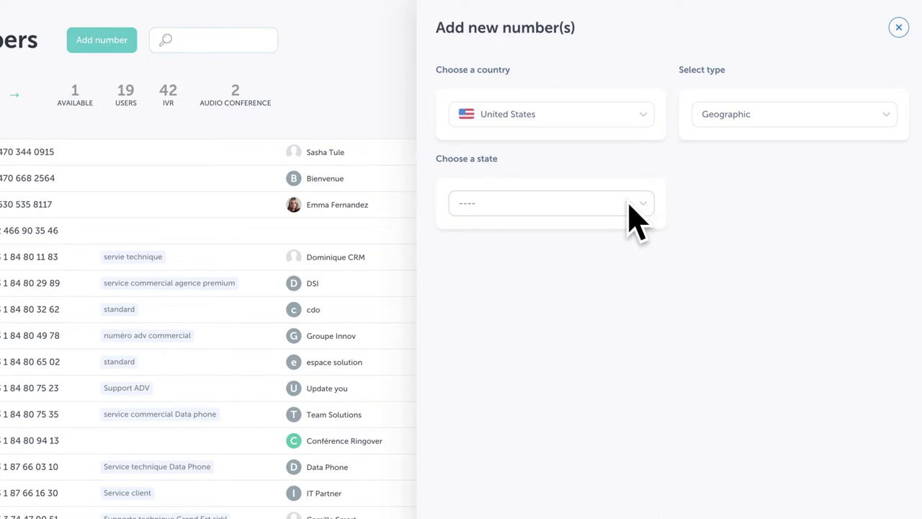
Step: Choose Georgia as the state and ATLANTA as the area code
left_click(551, 203)
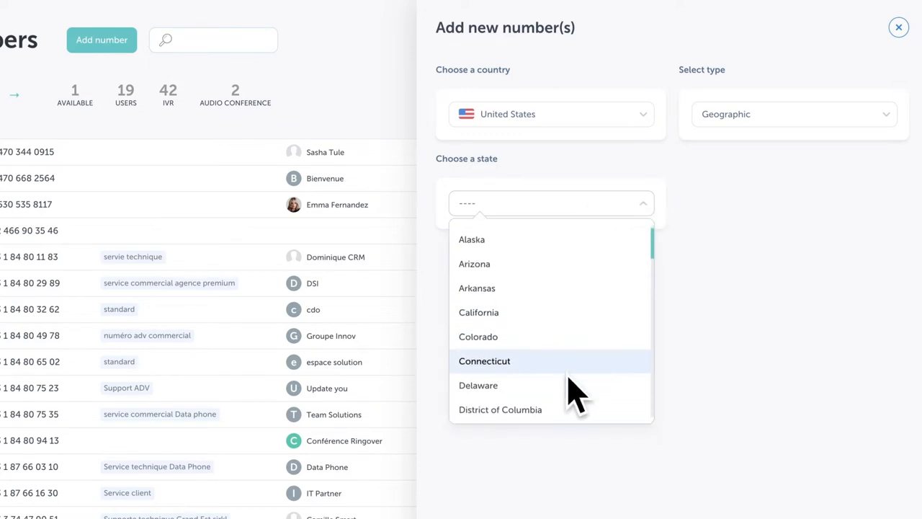
scroll("down", 3)
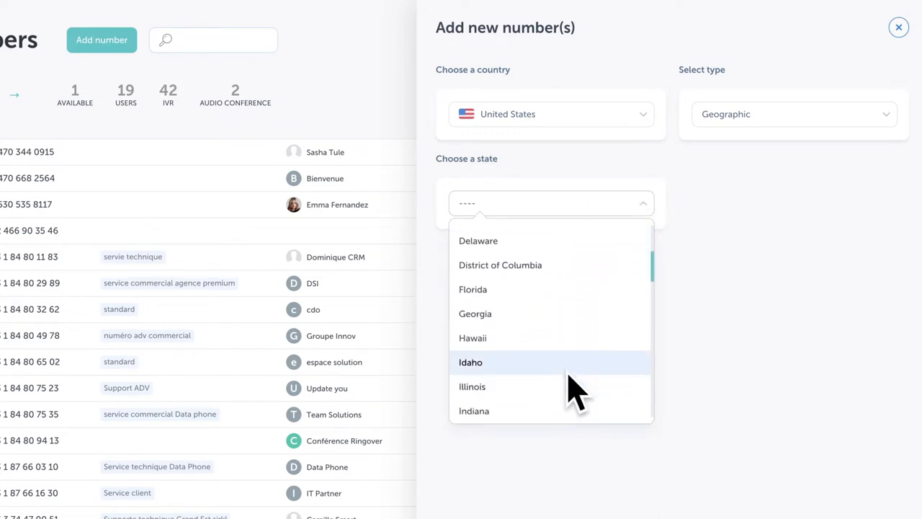
left_click(474, 313)
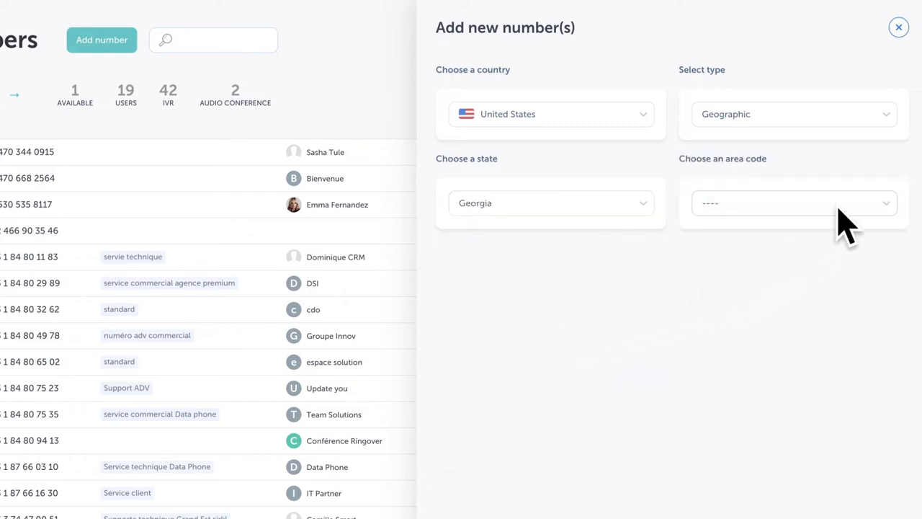
left_click(794, 202)
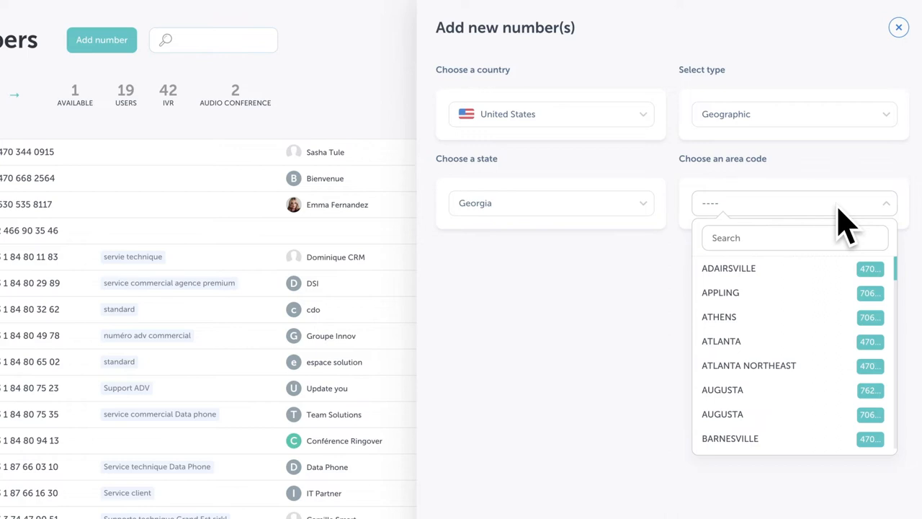
mouse_move(828, 328)
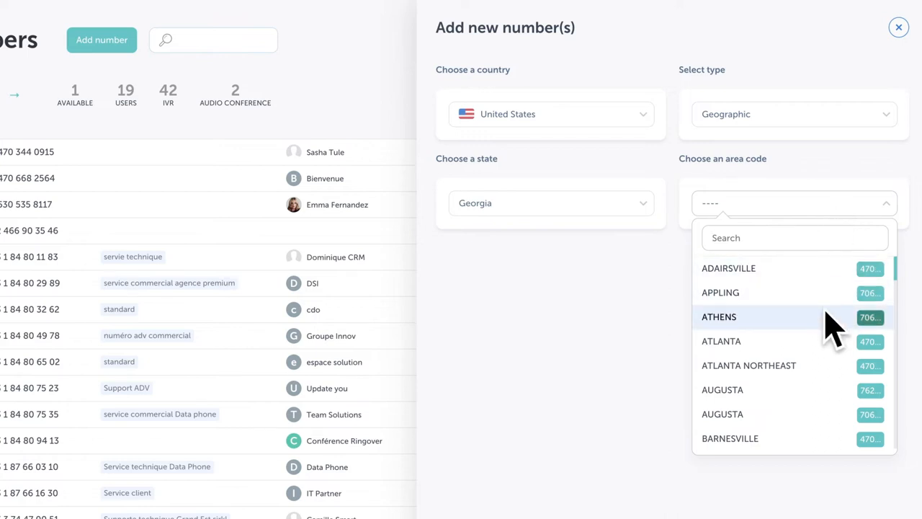
left_click(721, 341)
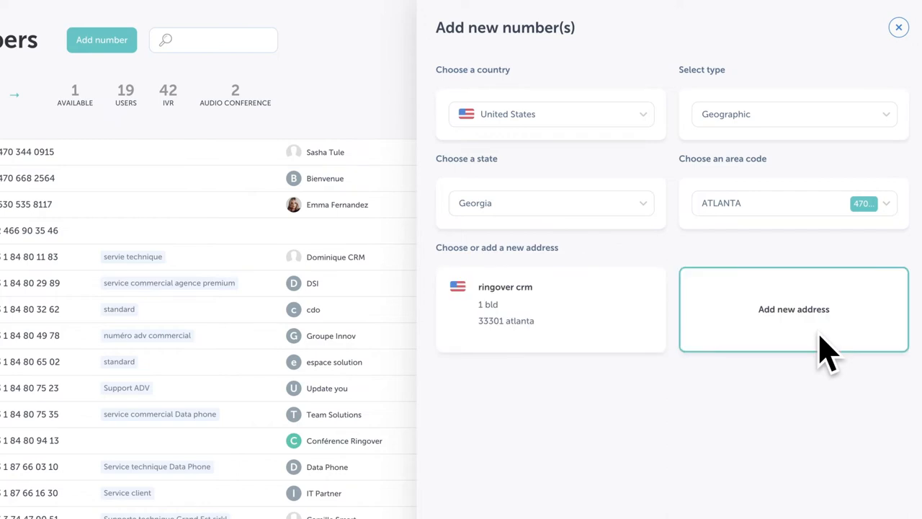
Step: Select the ringover crm address card for the number
left_click(551, 309)
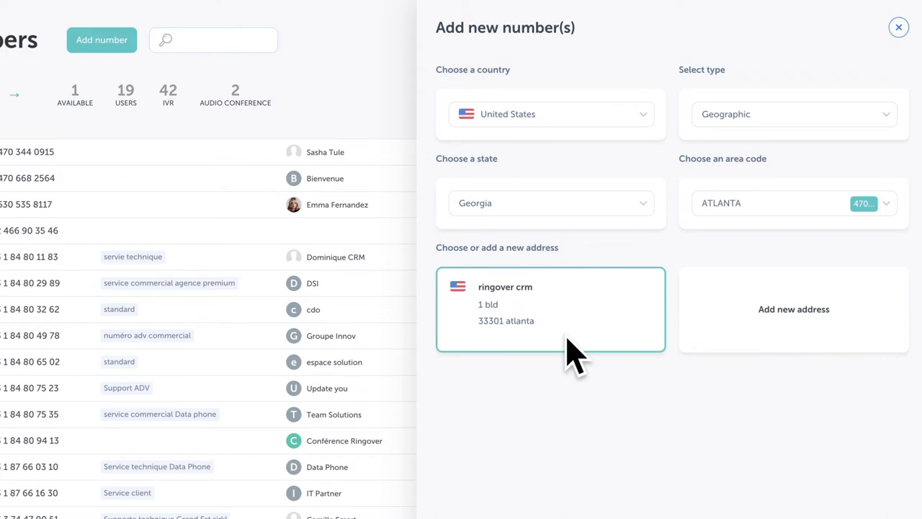
left_click(794, 309)
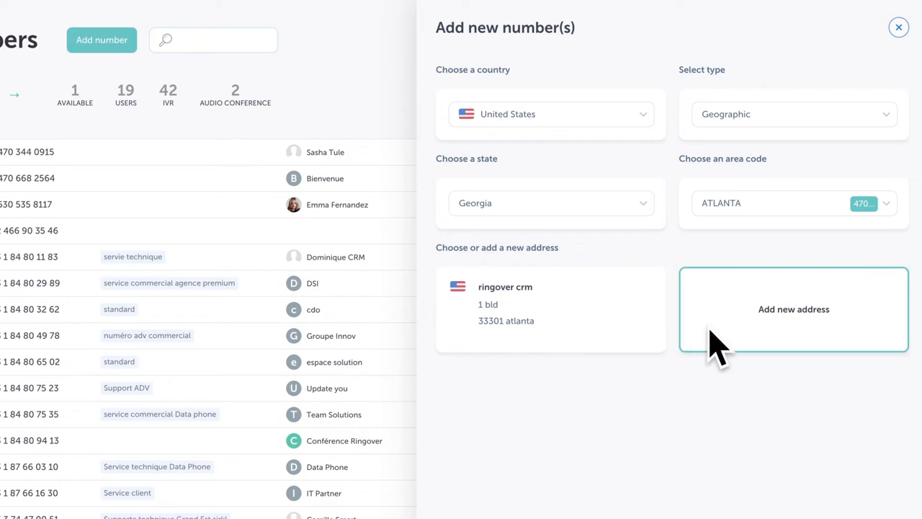
mouse_move(753, 356)
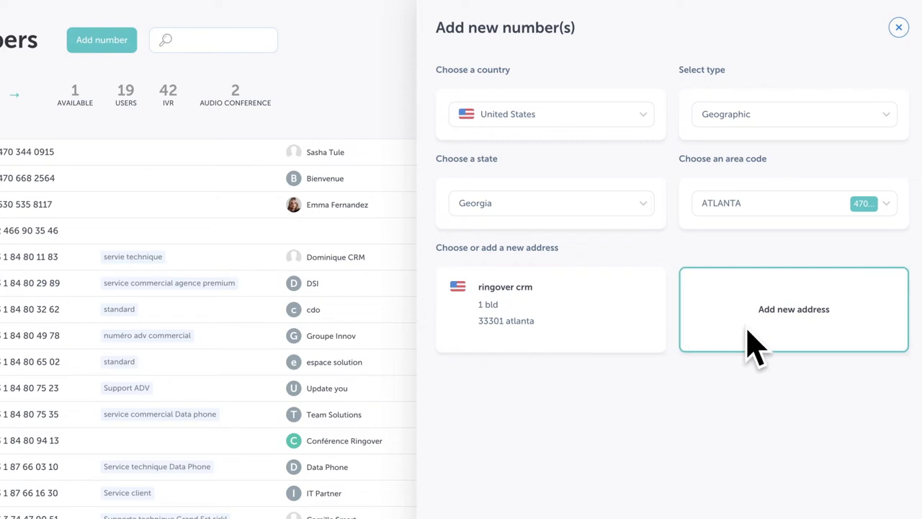
left_click(551, 309)
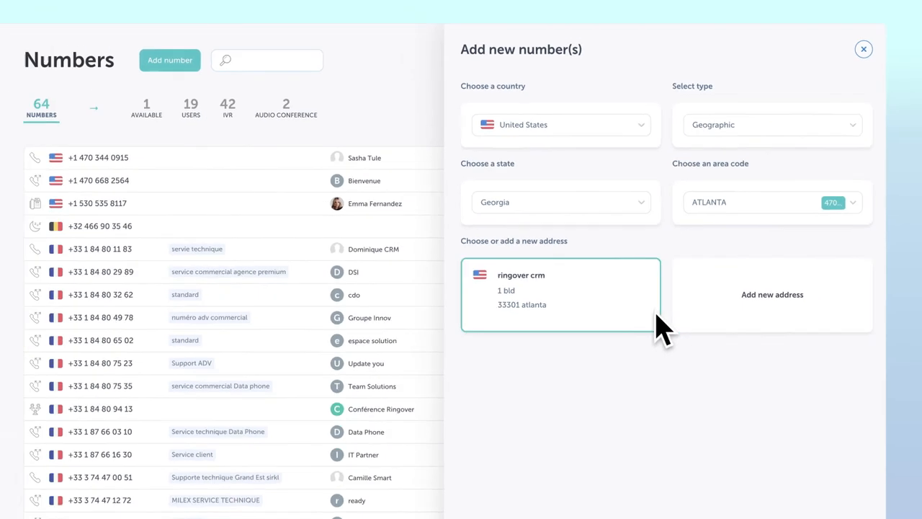
Step: Set France as the country, Geographic as the type, and pick a regional area code
left_click(561, 124)
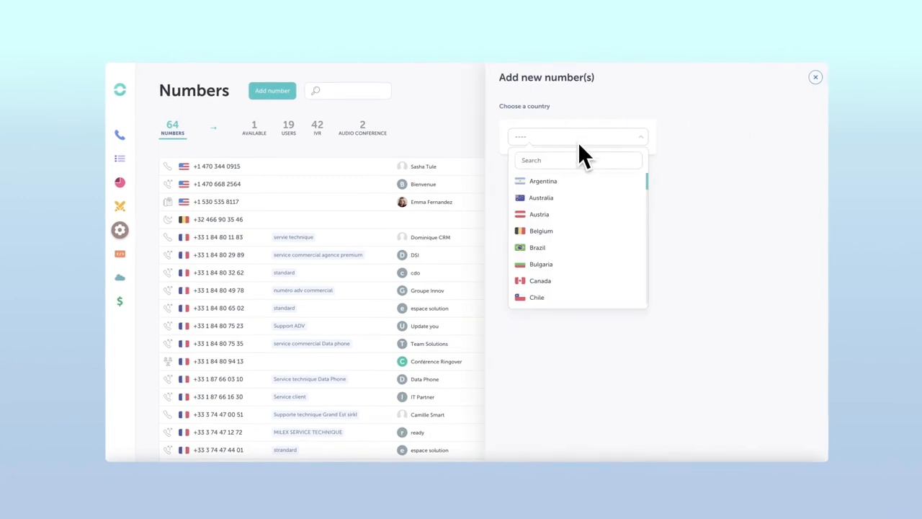
scroll("down", 3)
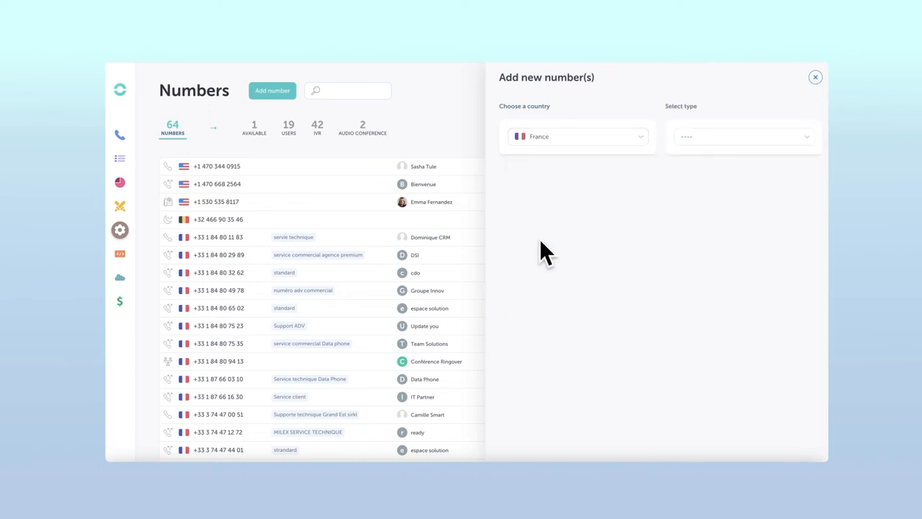
left_click(742, 136)
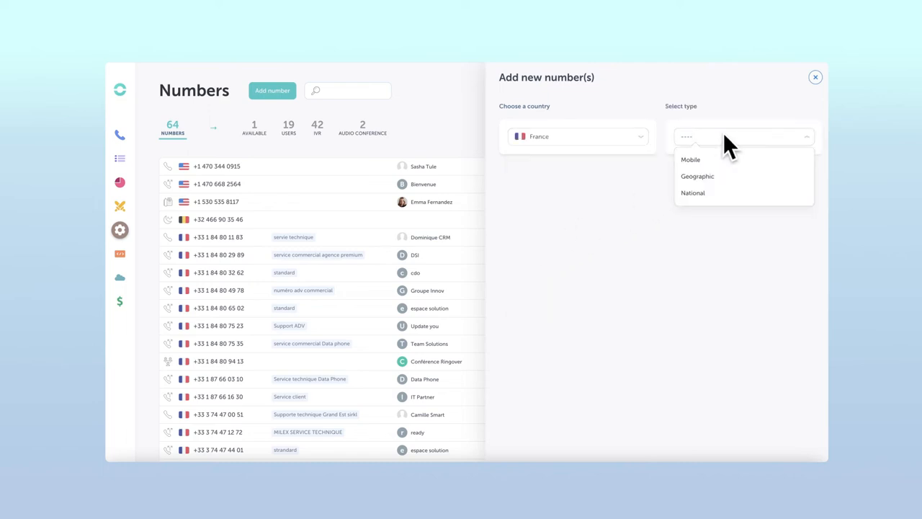
left_click(697, 176)
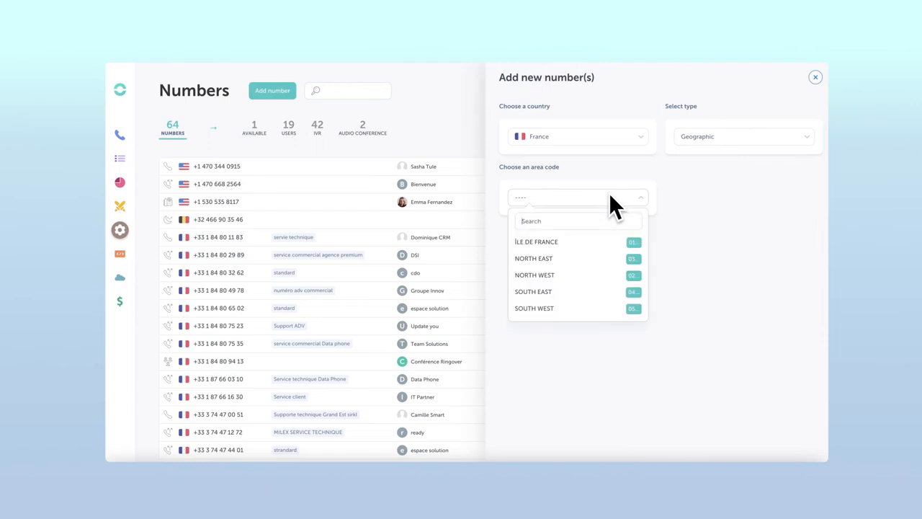
left_click(536, 241)
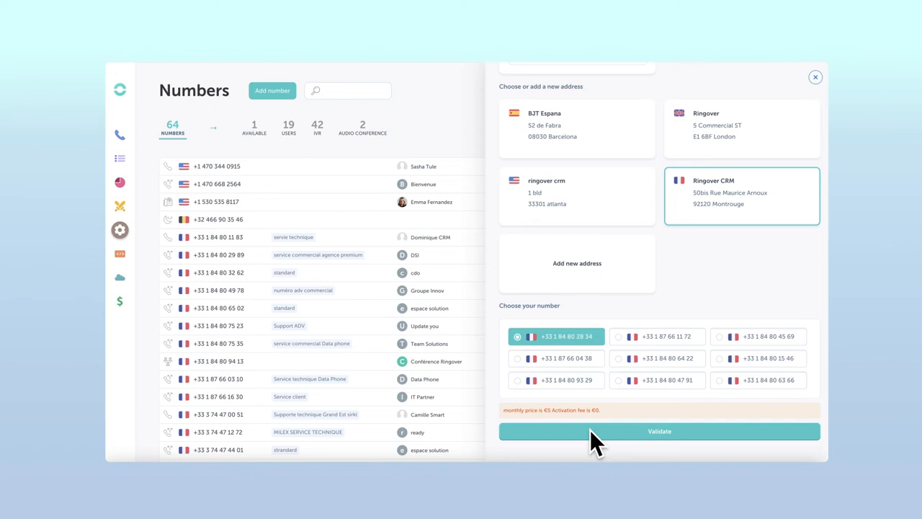
Step: Validate the chosen number and dismiss the 'The number has been added' popup
left_click(658, 430)
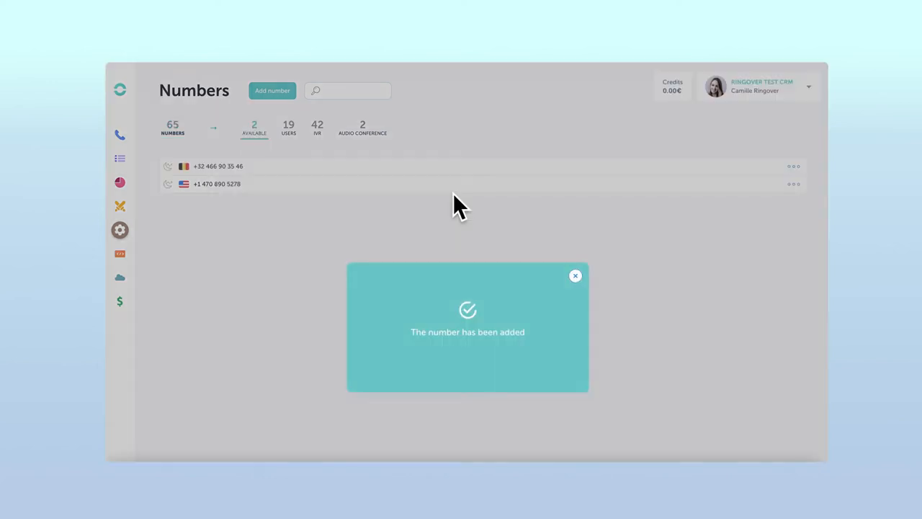
left_click(575, 275)
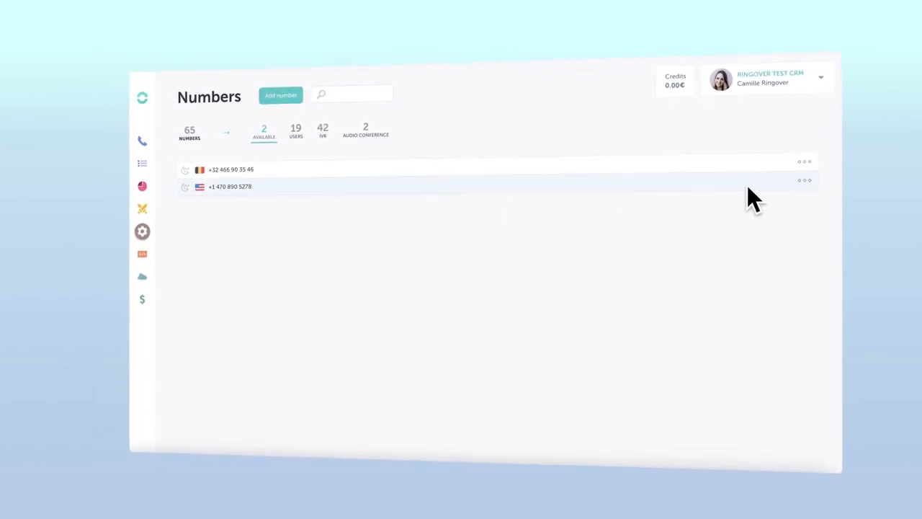
left_click(805, 179)
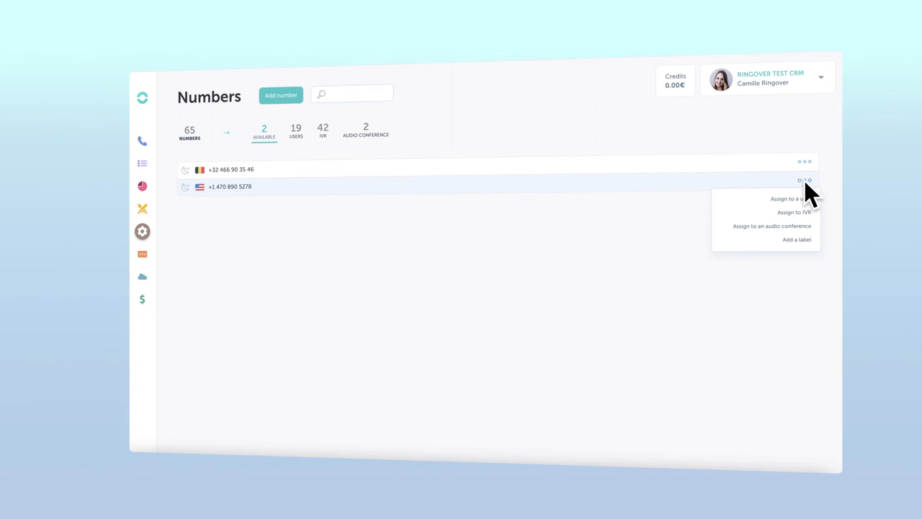
left_click(799, 198)
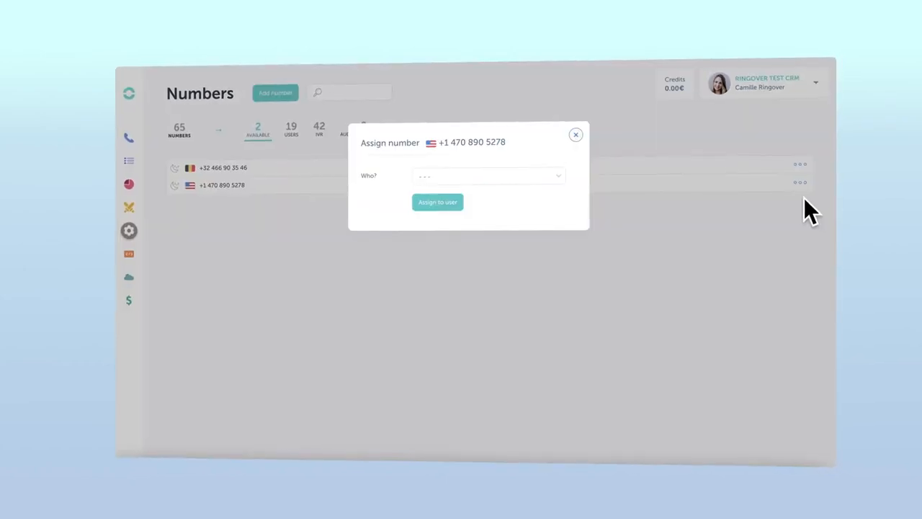
left_click(488, 176)
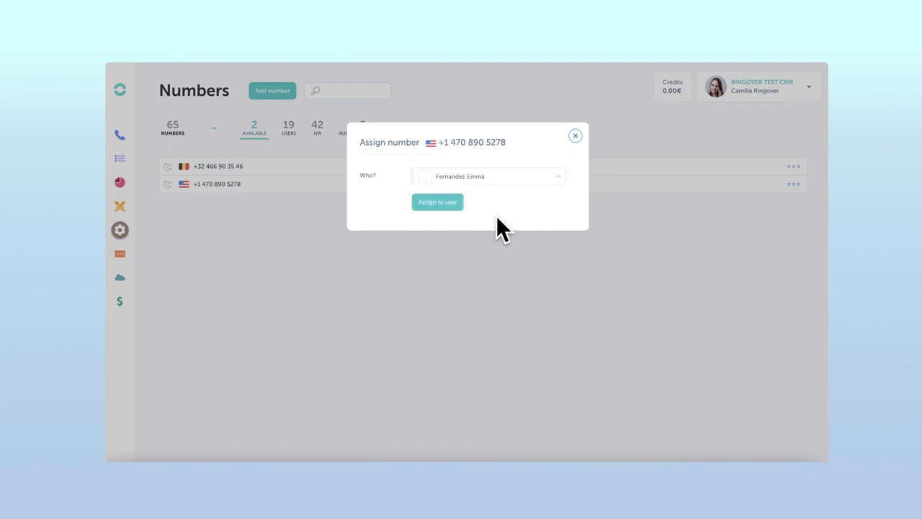
left_click(437, 202)
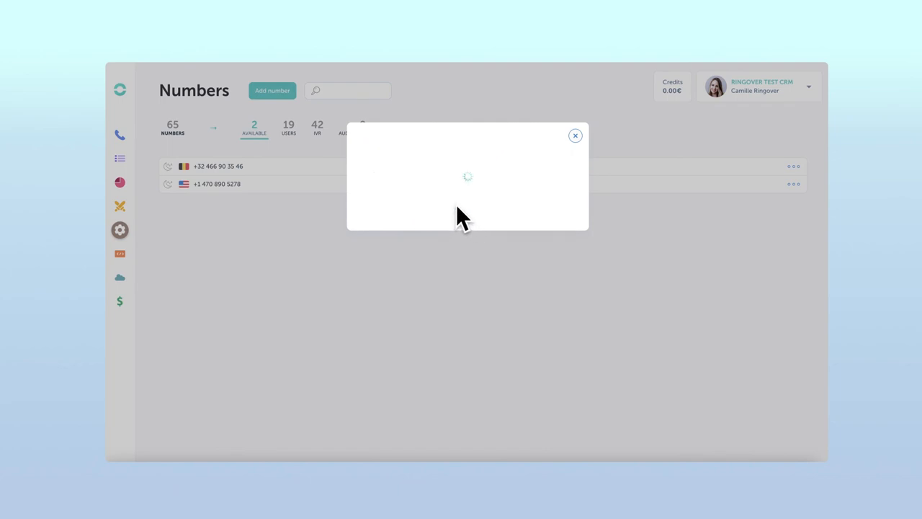